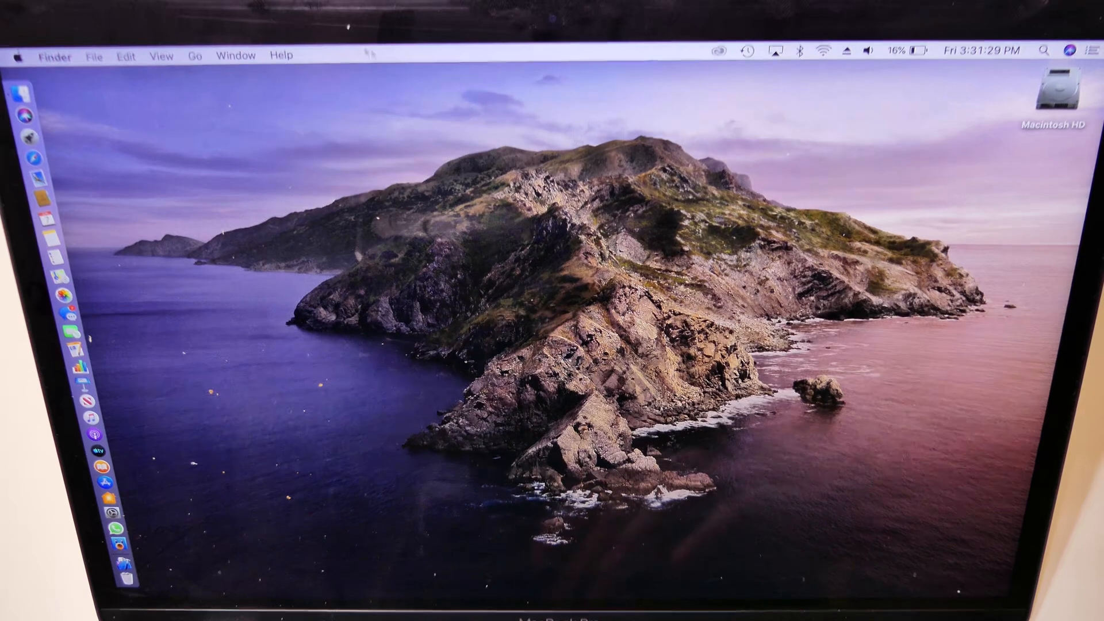
Open the Macintosh HD disk from the desktop in a Finder window.
double_click(1055, 91)
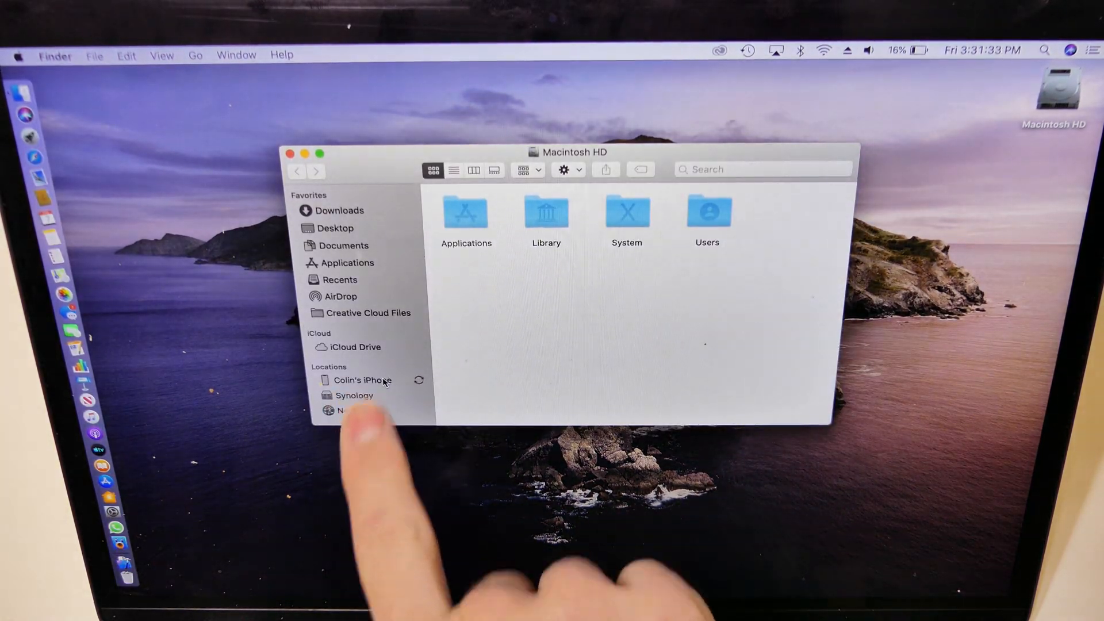
Select the connected iPhone XS Max under Locations to view its summary page.
click(363, 380)
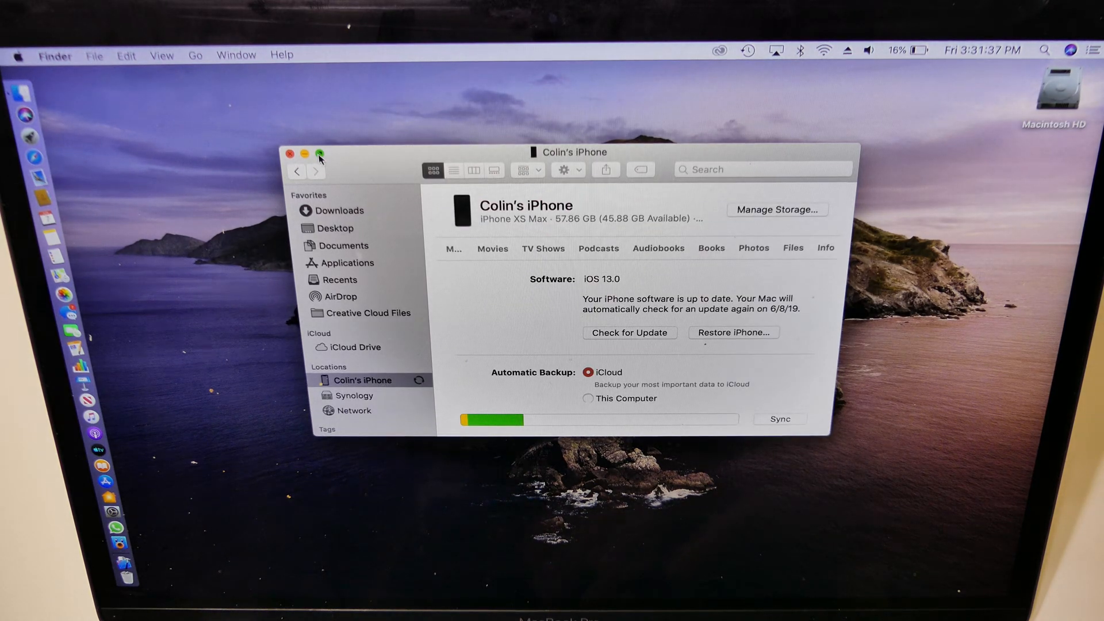
click(318, 154)
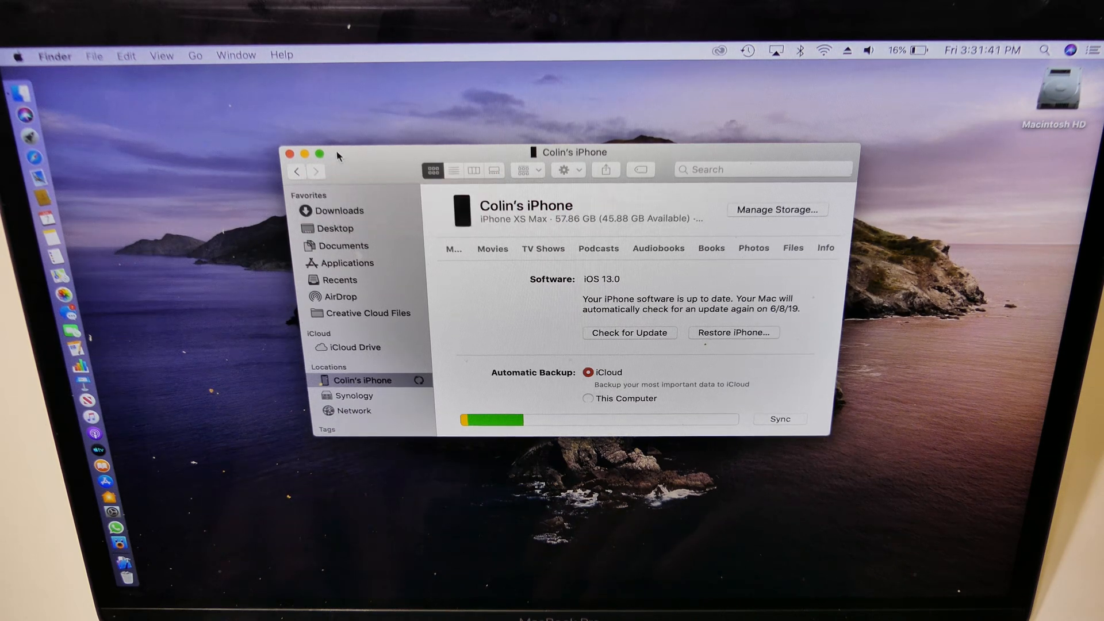
mouse_move(320, 154)
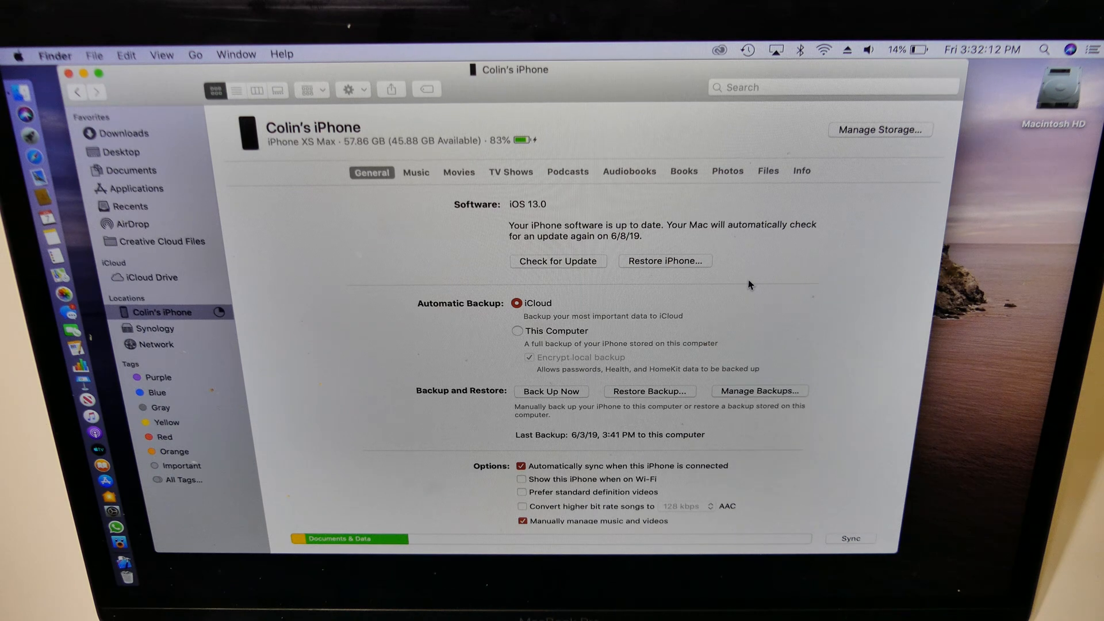
Enable 'Show this iPhone when on Wi-Fi' in the iPhone's Options section.
click(521, 479)
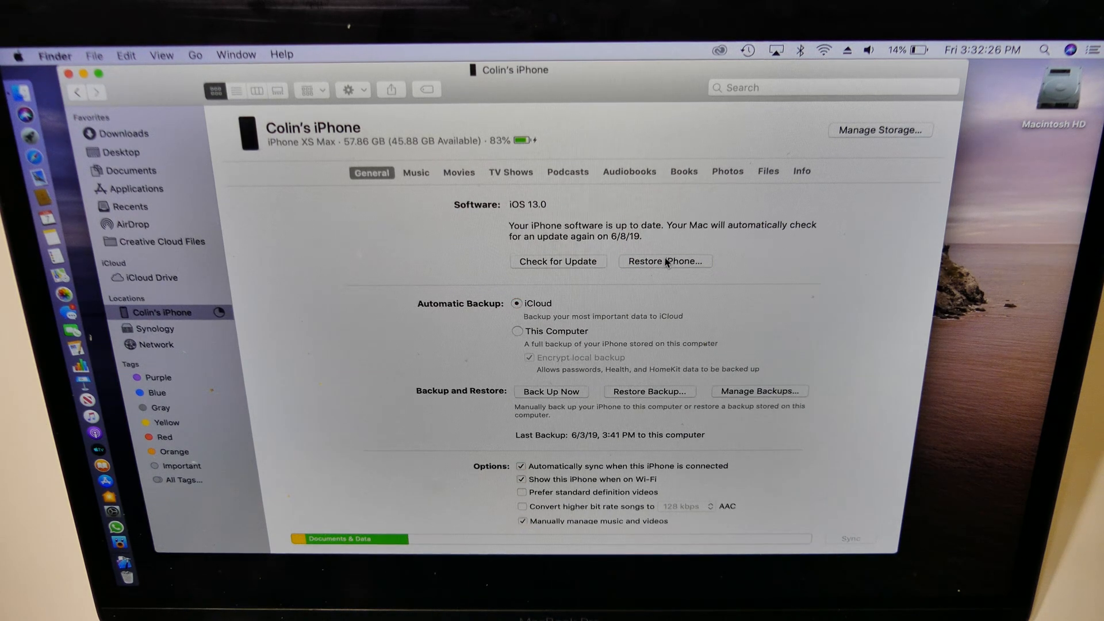
click(664, 261)
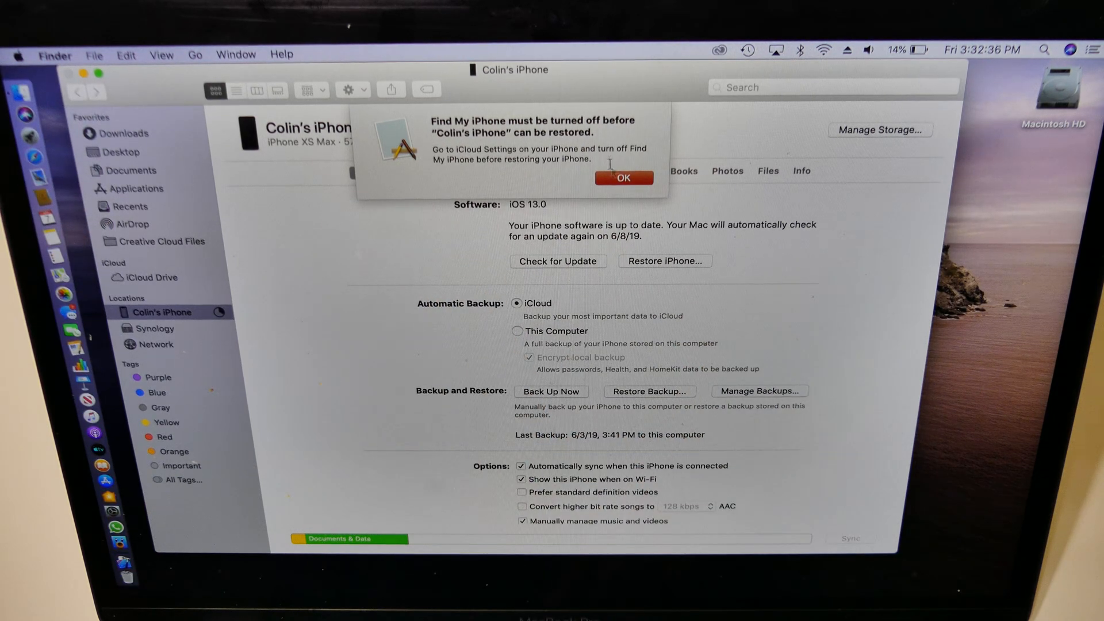
click(622, 177)
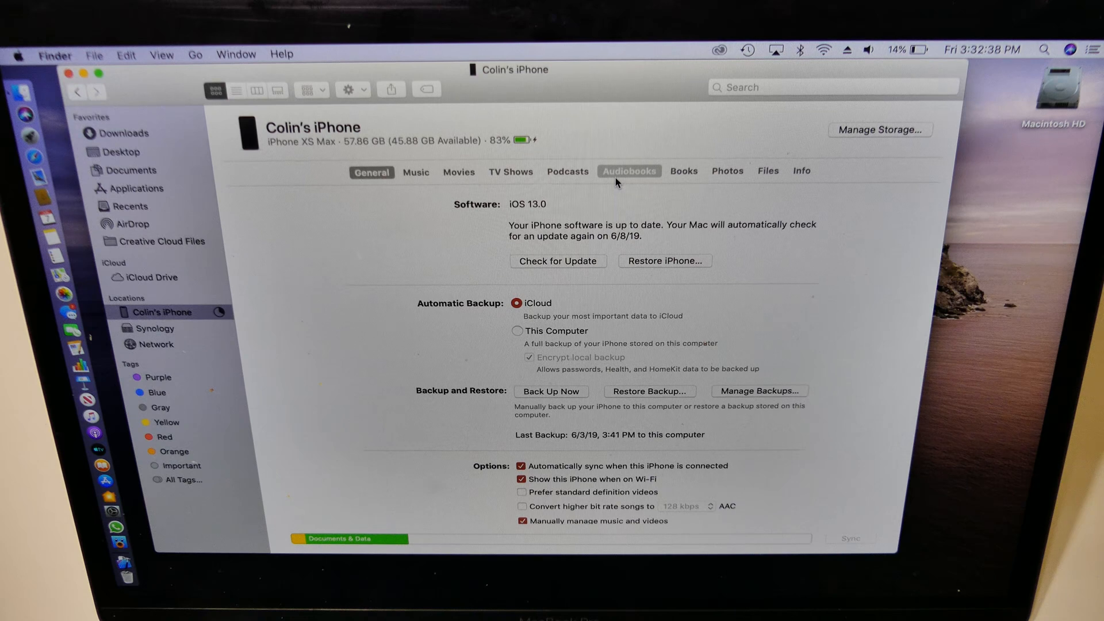